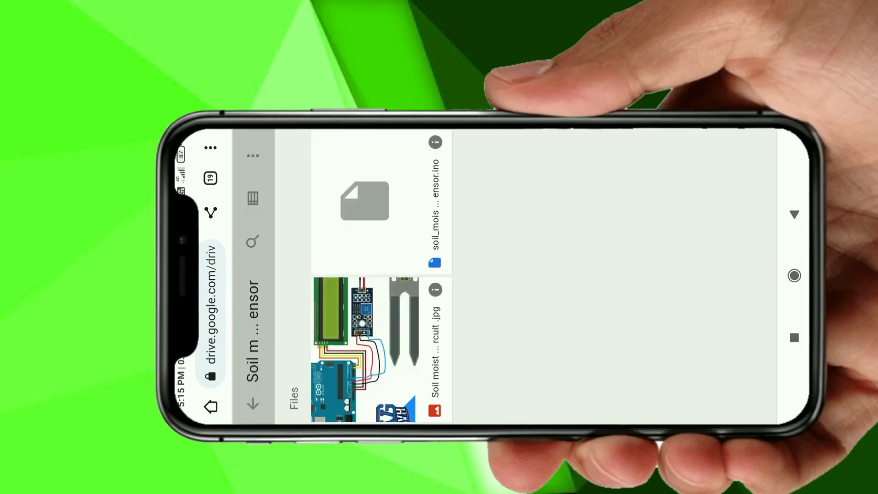
- Download soil_moisture_sensor.ino from the Drive folder
{"action": "left_click", "coordinate": [364, 202]}
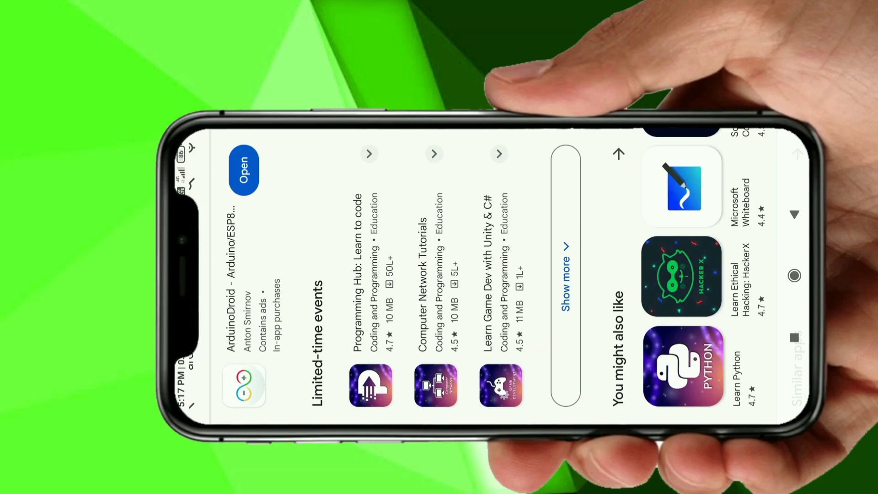
- Open ArduinoDroid from its Play Store page
{"action": "scroll", "scroll_direction": "up", "scroll_amount": 3}
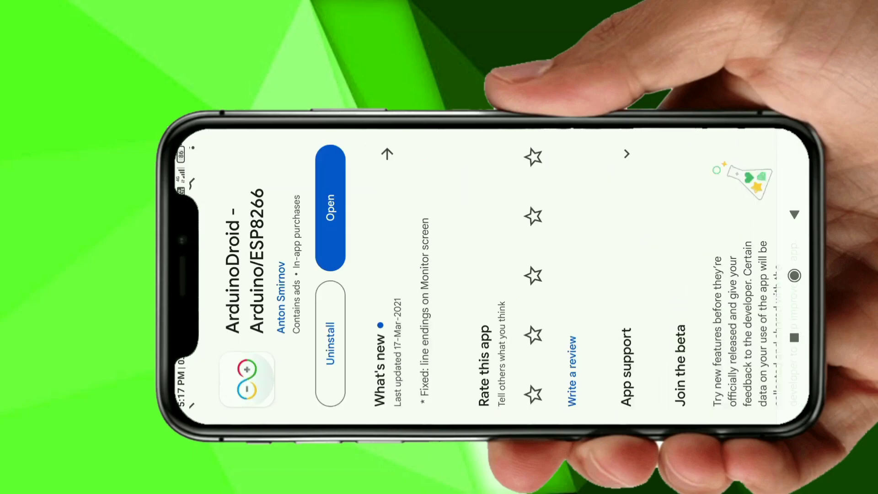
{"action": "left_click", "coordinate": [330, 215]}
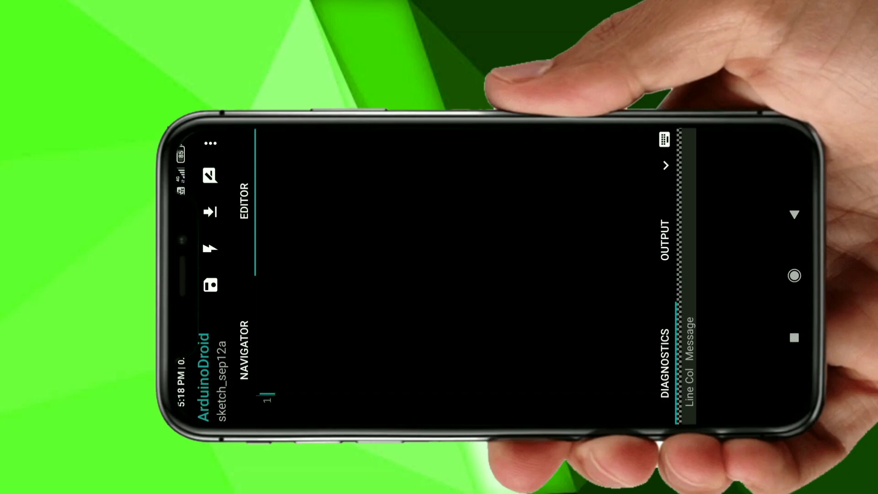
- Open Manage libraries from the main menu's Libraries options
{"action": "left_click", "coordinate": [211, 143]}
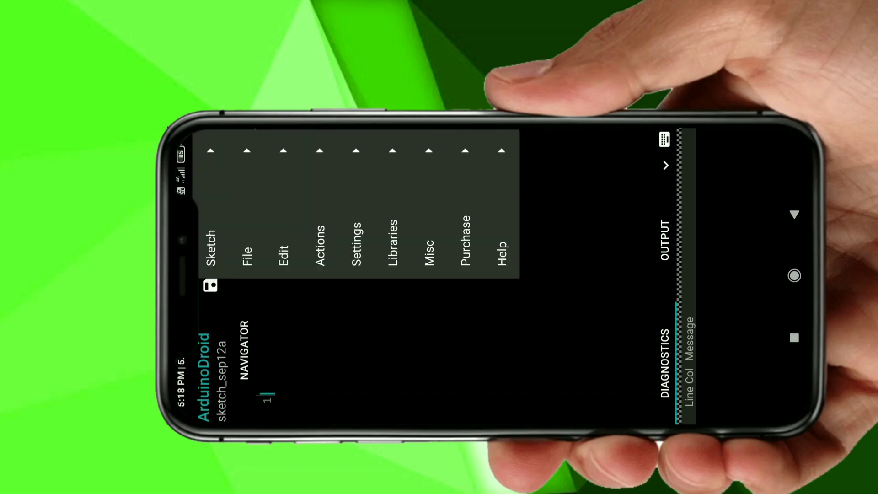
{"action": "left_click", "coordinate": [392, 246]}
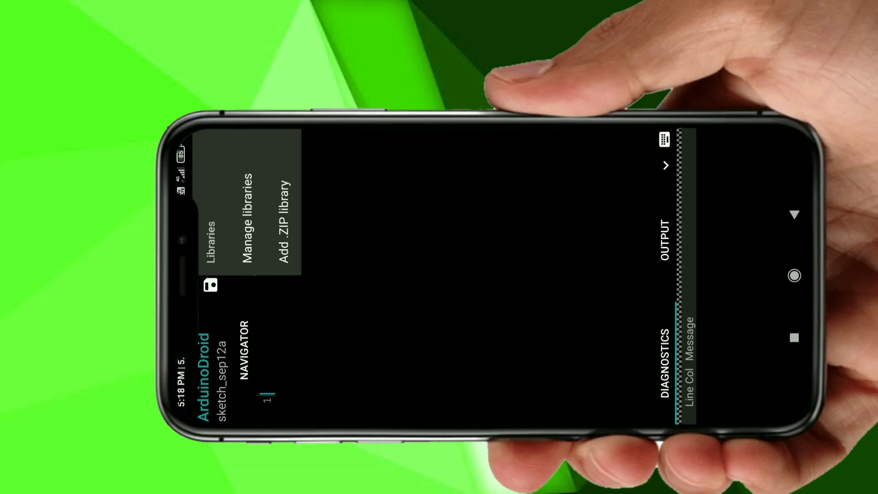
{"action": "left_click", "coordinate": [243, 218]}
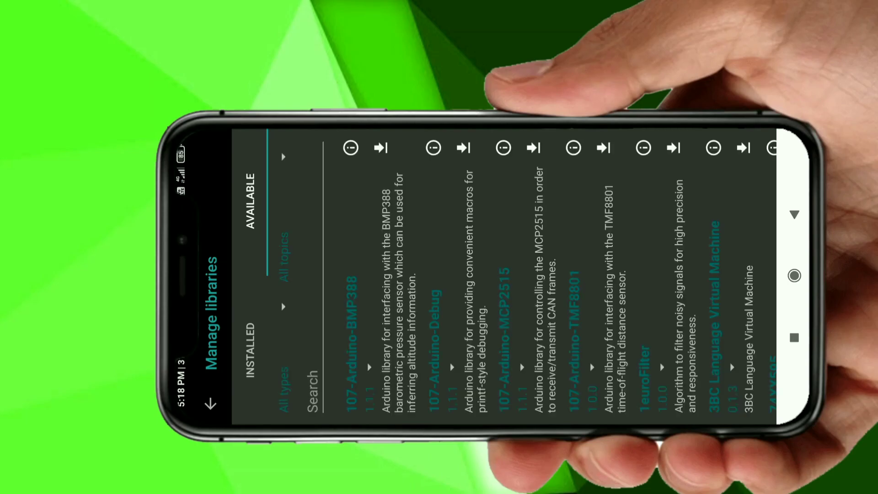
- Search for 'liquidcrystal' and install the LiquidCrystal library
{"action": "left_click", "coordinate": [311, 387]}
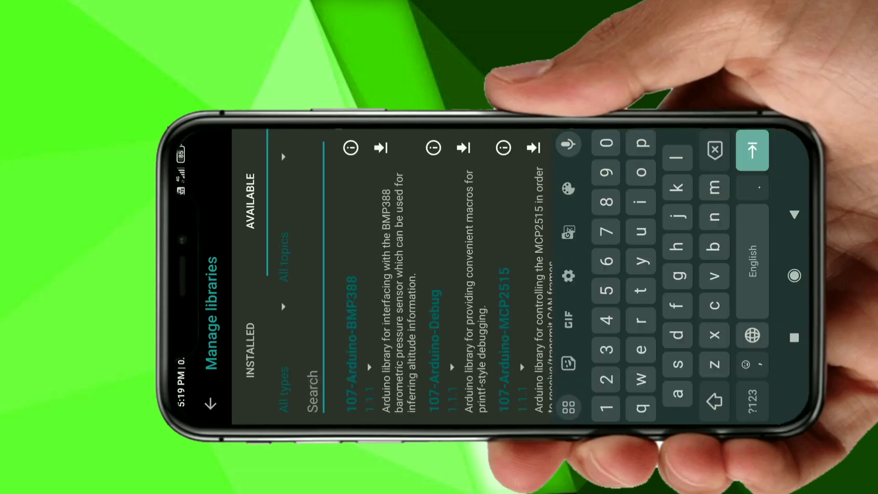
{"action": "type", "text": "liqu"}
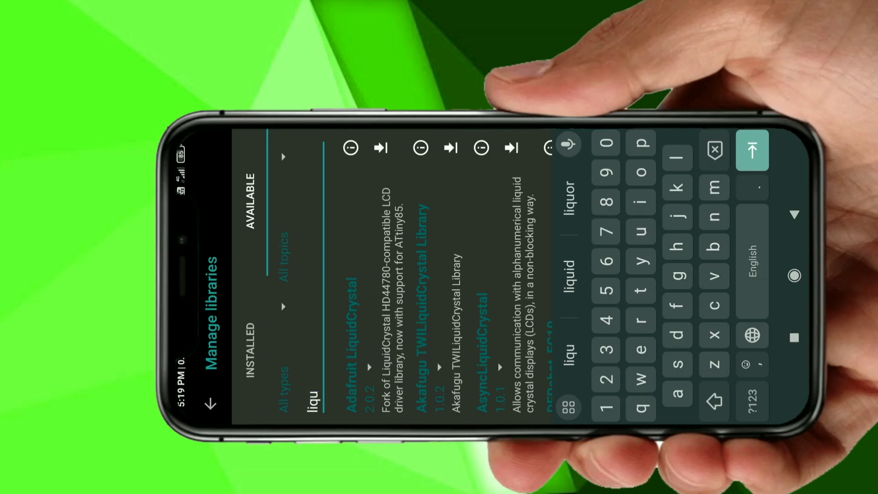
{"action": "type", "text": "idcrystal"}
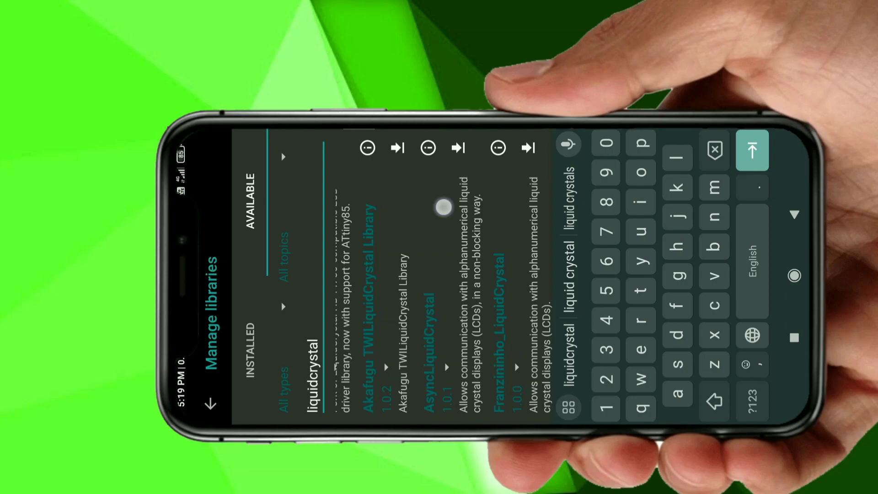
{"action": "scroll", "scroll_direction": "left", "scroll_amount": 3}
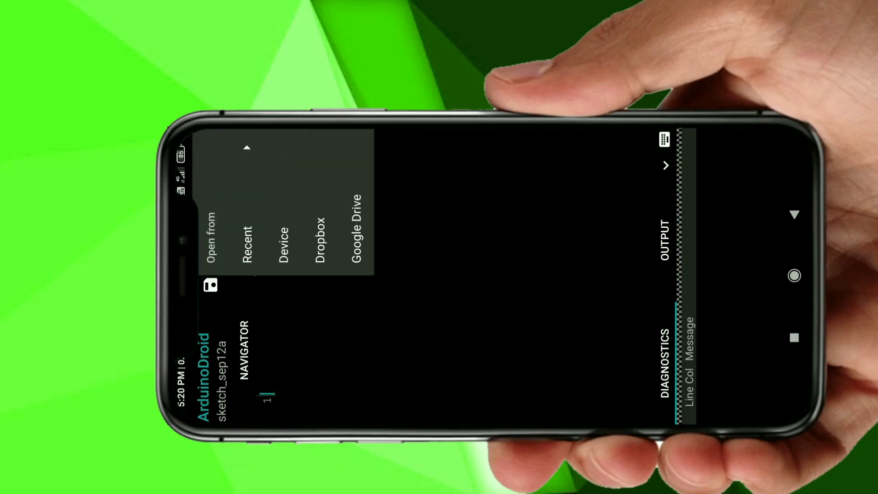
- Open soil_moisture_sensor.ino from the device's Download folder
{"action": "left_click", "coordinate": [283, 241]}
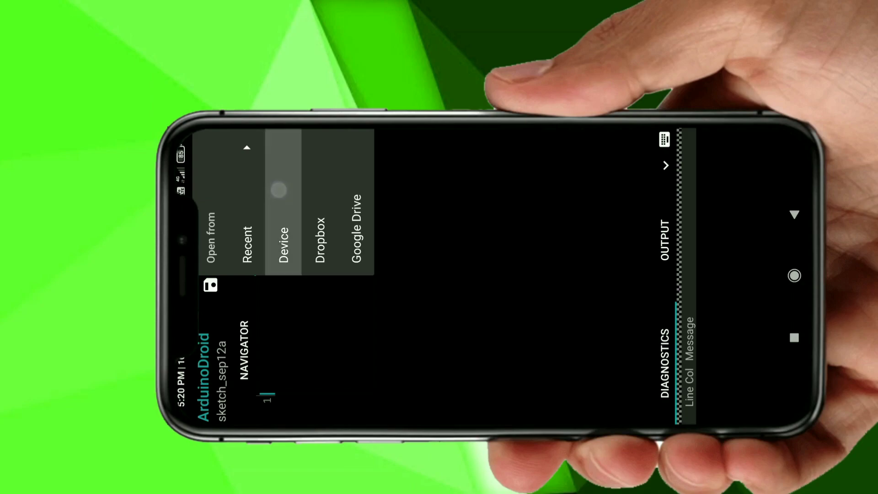
{"action": "left_click", "coordinate": [285, 241]}
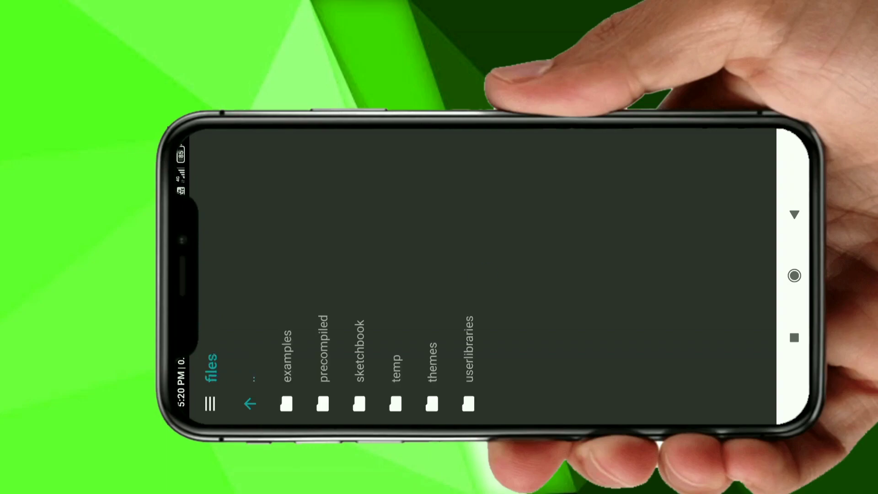
{"action": "left_click", "coordinate": [249, 403]}
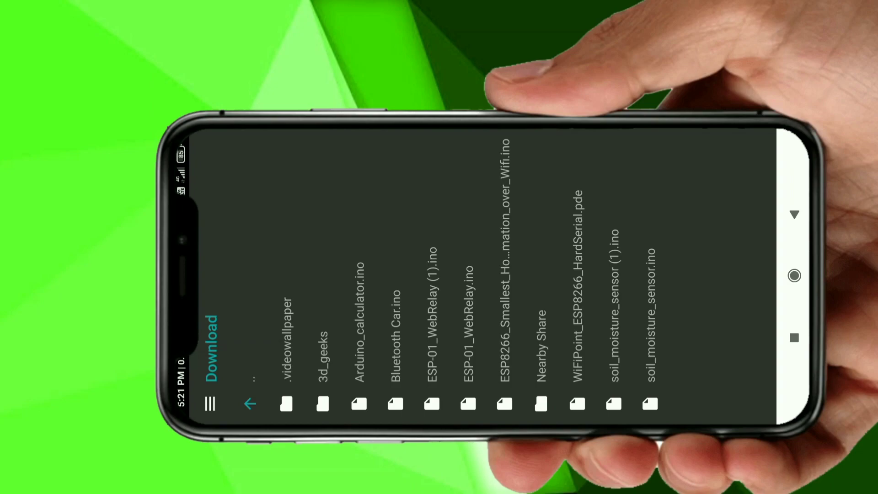
{"action": "left_click", "coordinate": [649, 308]}
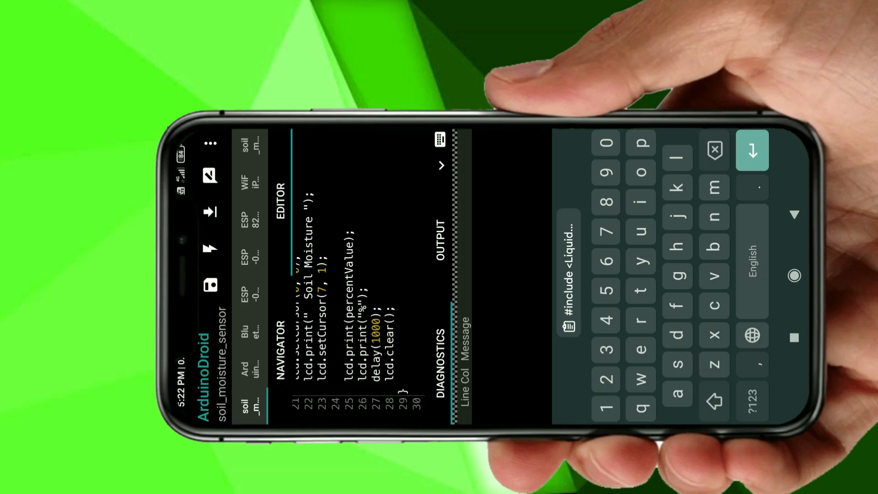
- Paste the copied soil moisture code into a new sketch and start compiling
{"action": "left_click", "coordinate": [212, 144]}
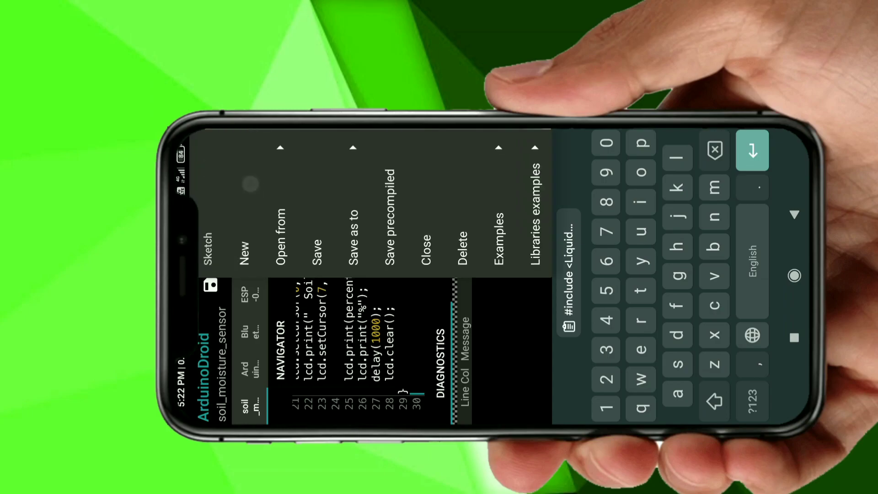
{"action": "left_click", "coordinate": [242, 247]}
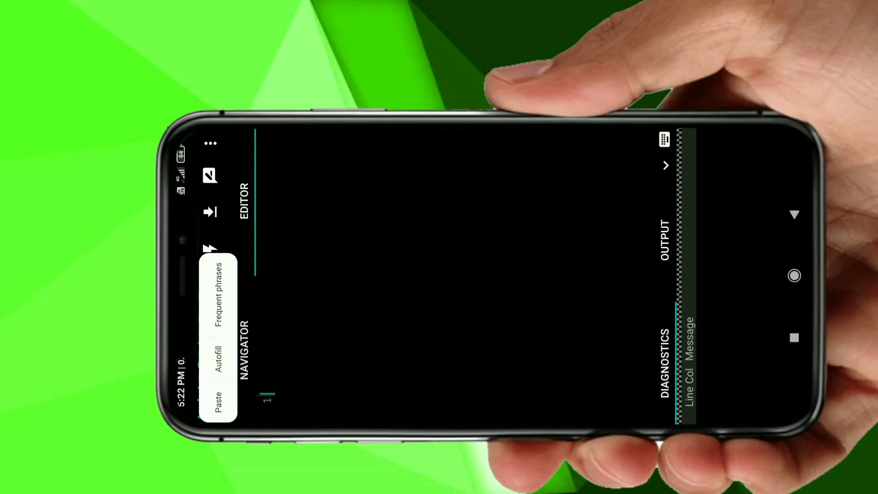
{"action": "left_click", "coordinate": [215, 397]}
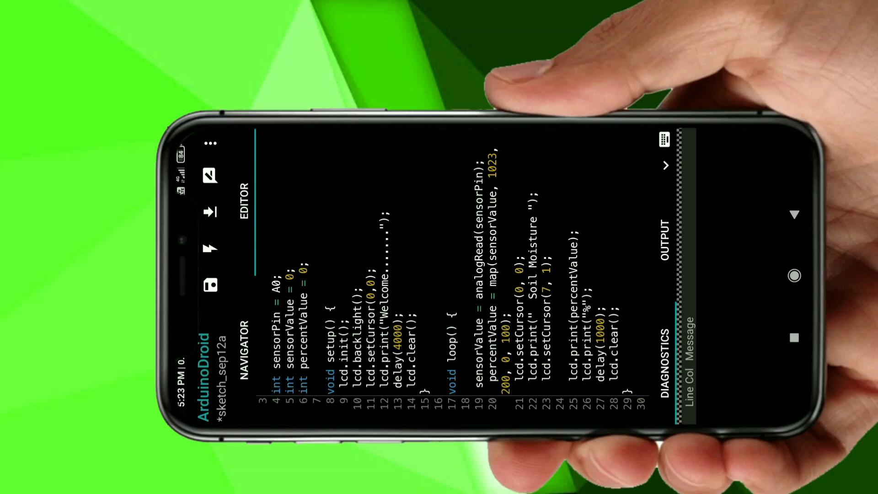
{"action": "left_click", "coordinate": [211, 212]}
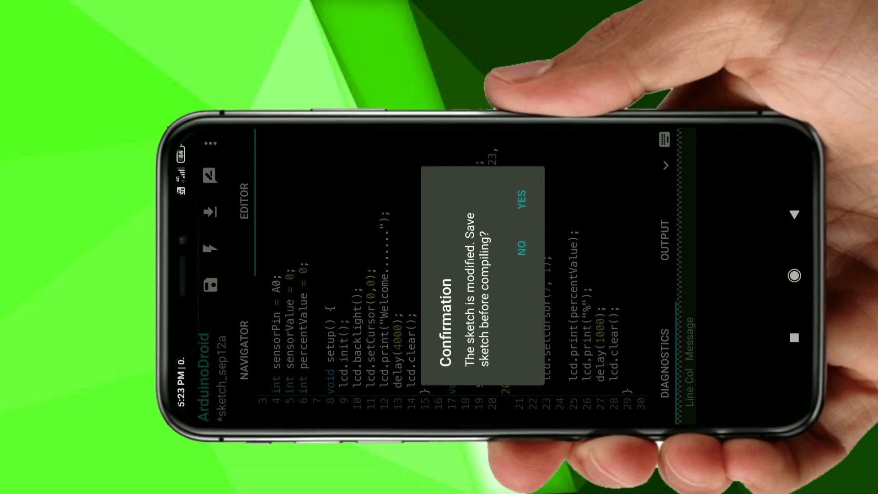
- Save and compile the sketch, then choose Uno in the board list
{"action": "left_click", "coordinate": [523, 195]}
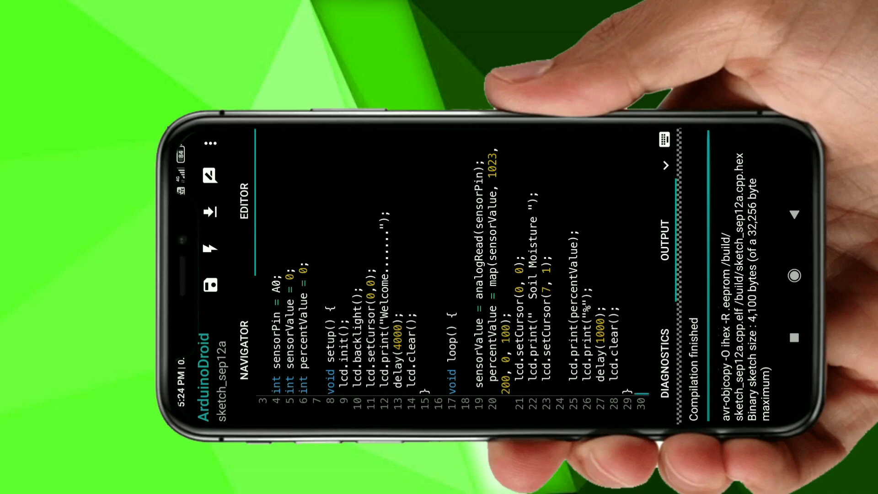
{"action": "left_click", "coordinate": [211, 143]}
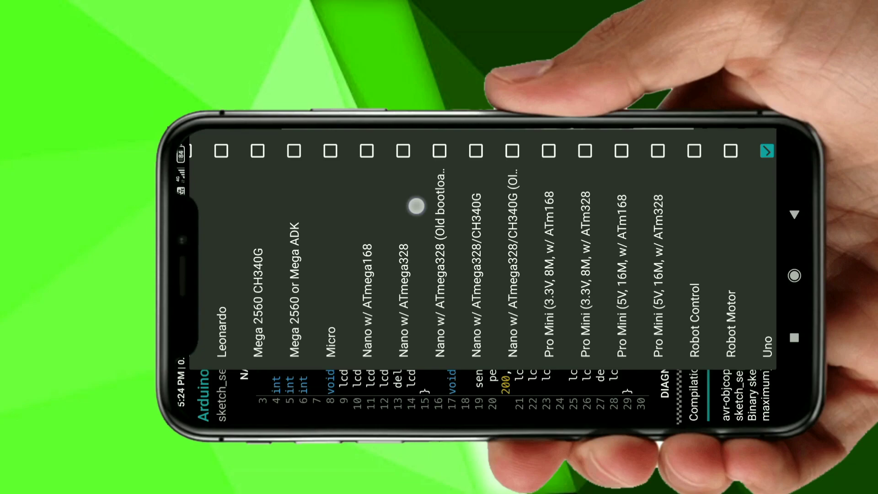
{"action": "scroll", "scroll_direction": "left", "scroll_amount": 3}
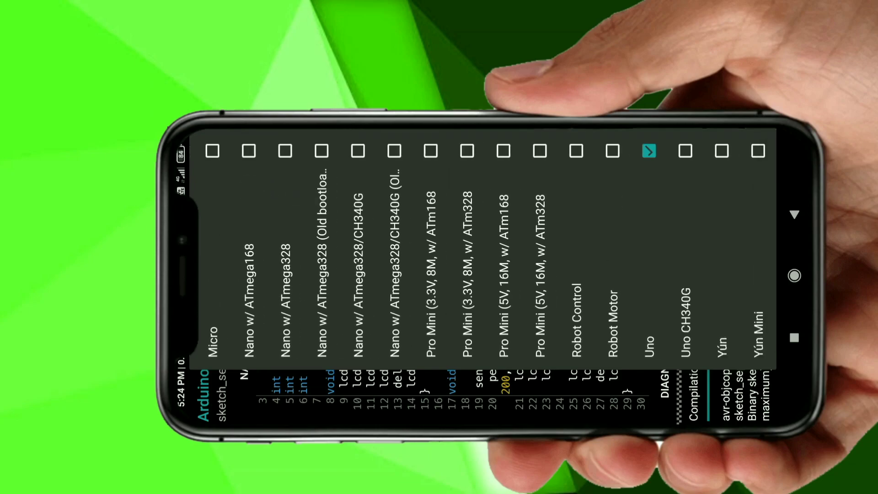